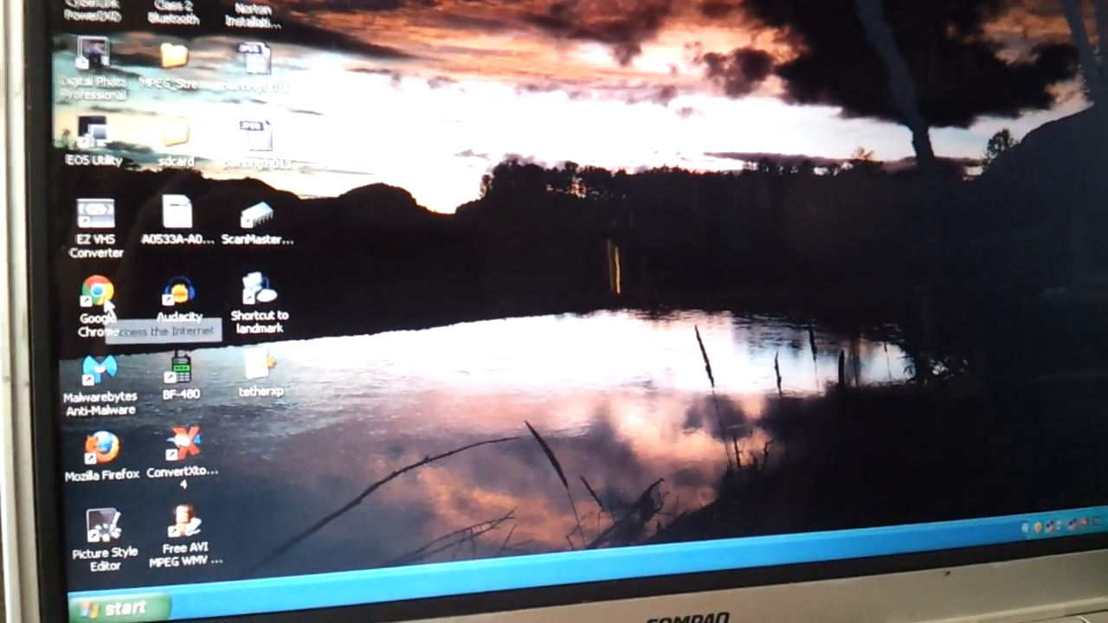
Launch Google Chrome from its desktop shortcut.
left_click(102, 307)
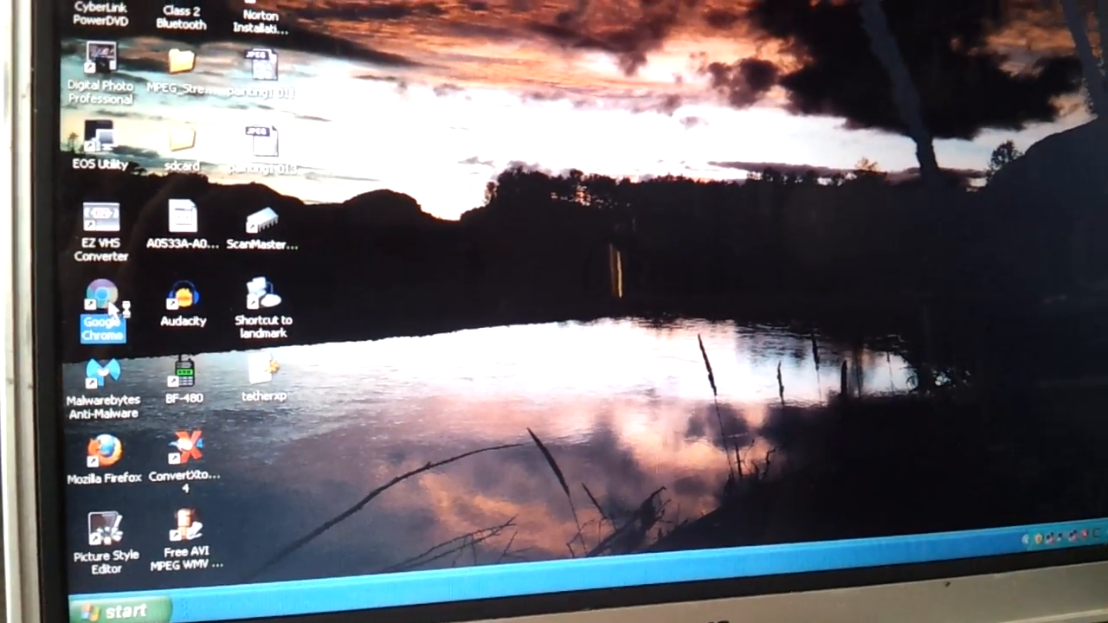
double_click(103, 307)
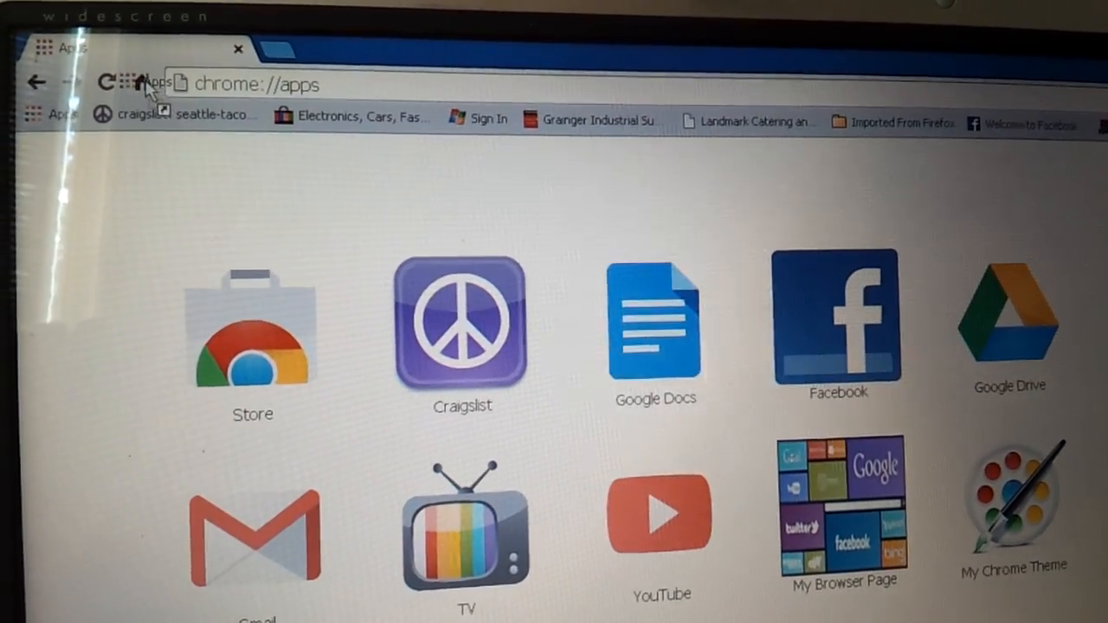
Go to the chrome://apps page via the Home button.
left_click(141, 83)
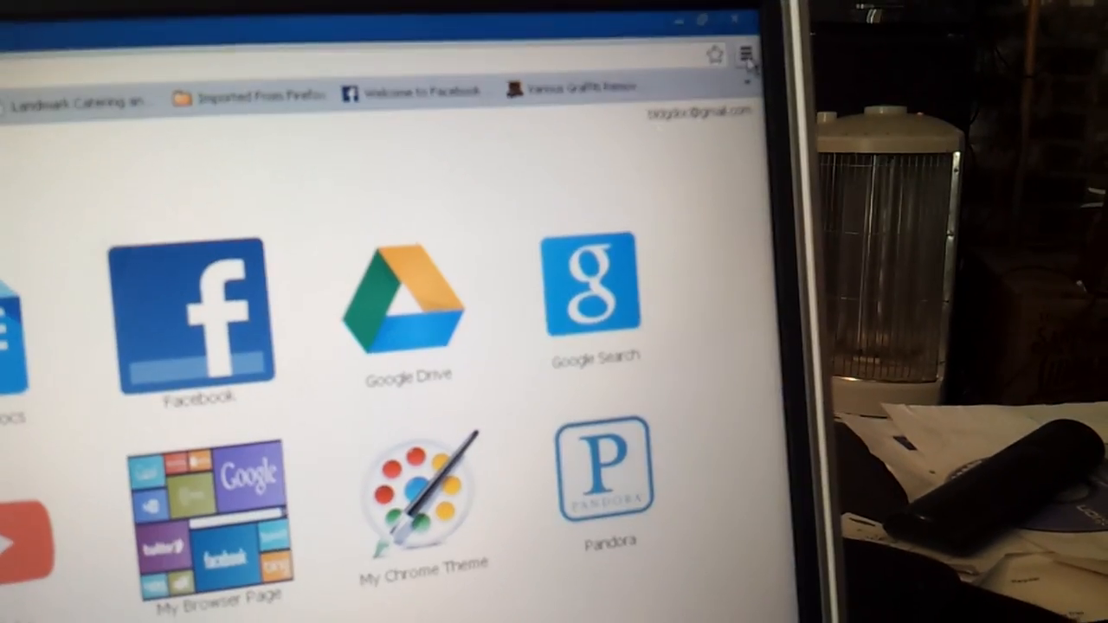
Open Chrome Settings from the three-bar menu.
left_click(747, 54)
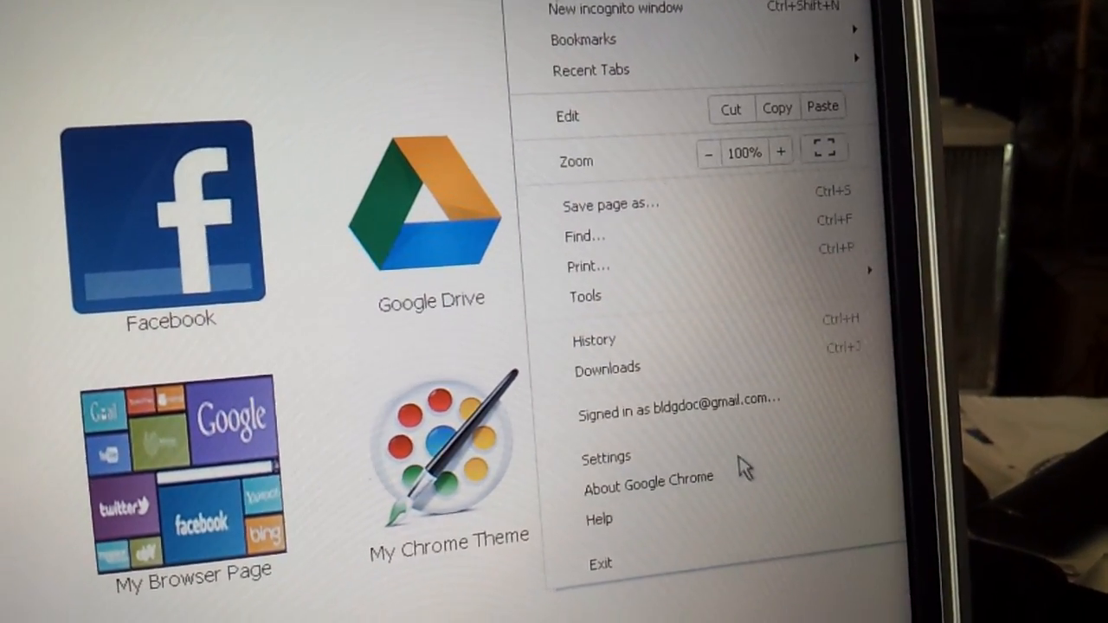
left_click(606, 458)
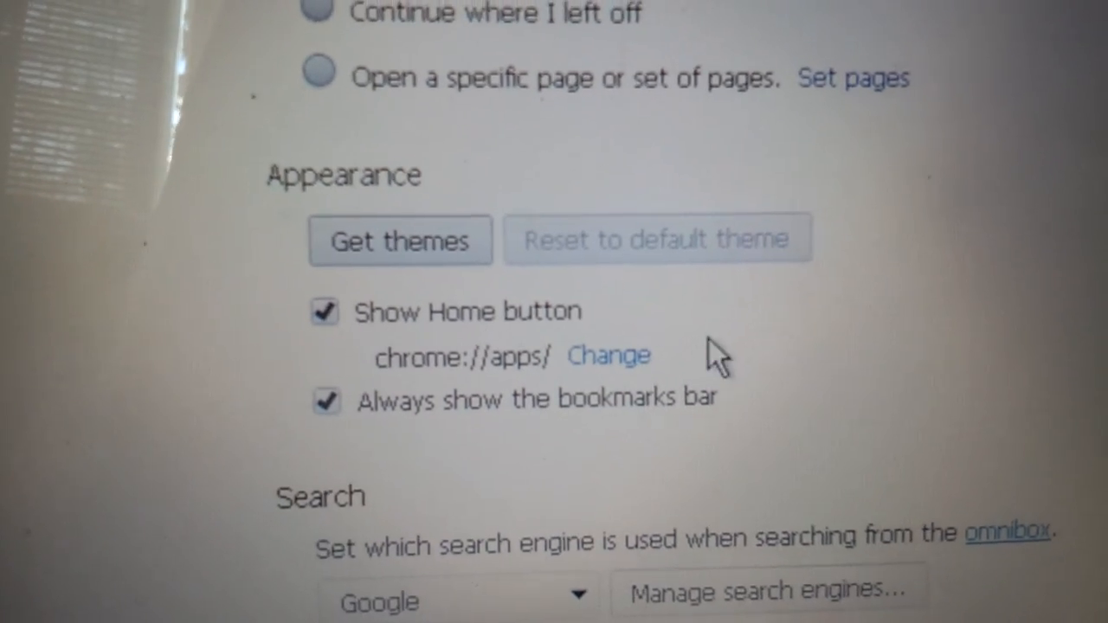
Set On startup to 'Open a specific page or set of pages'.
scroll("down", 3)
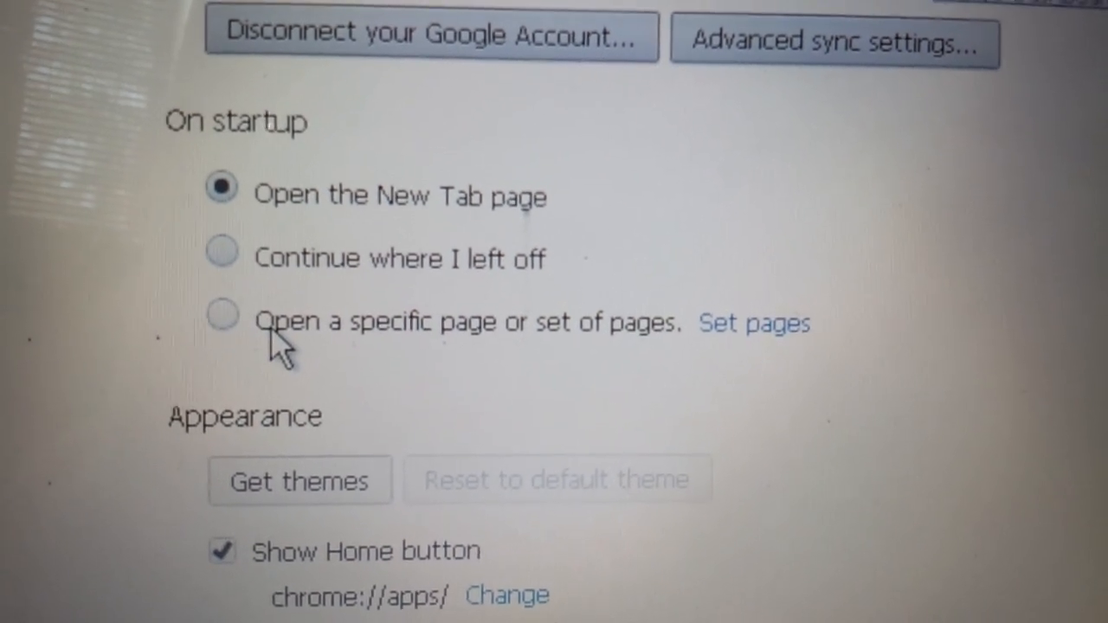
mouse_move(575, 394)
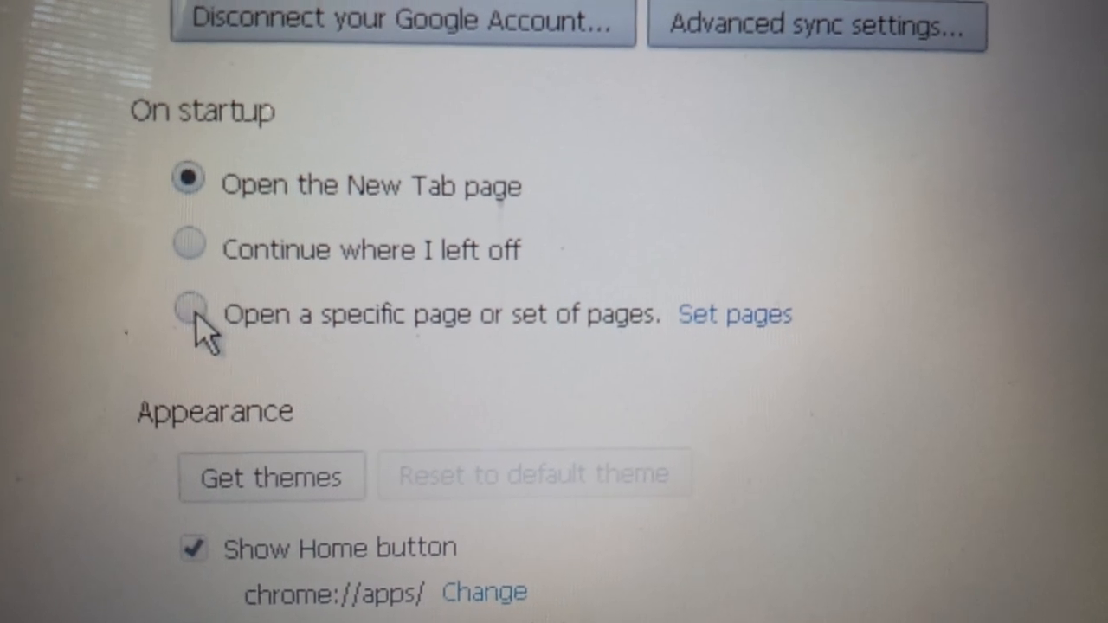
left_click(188, 314)
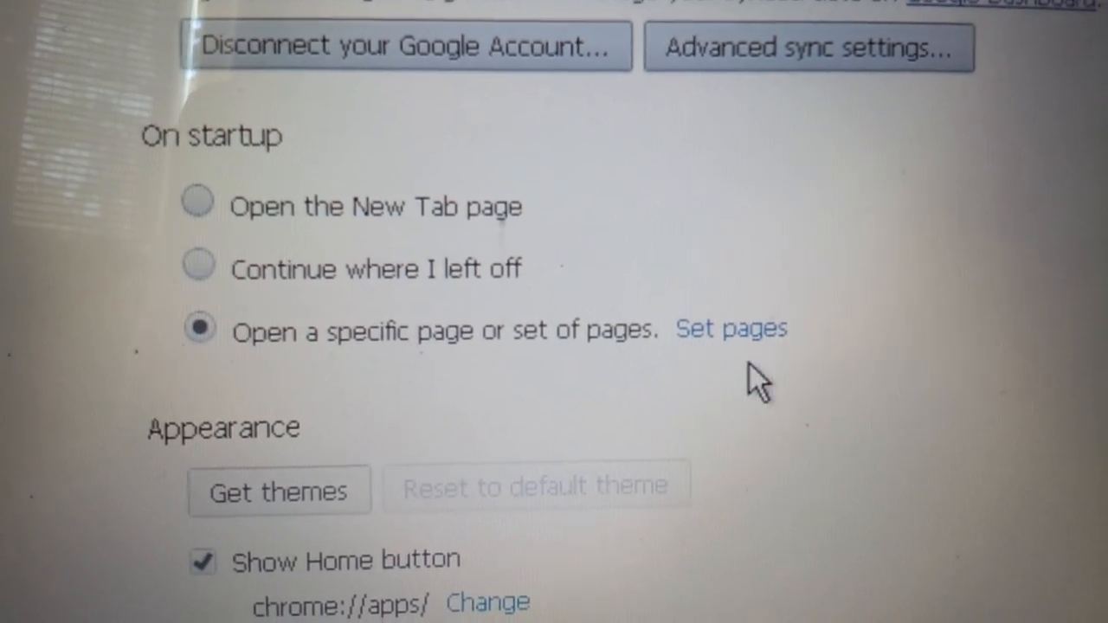
Confirm chrome://apps as the only startup page in Set pages.
left_click(731, 329)
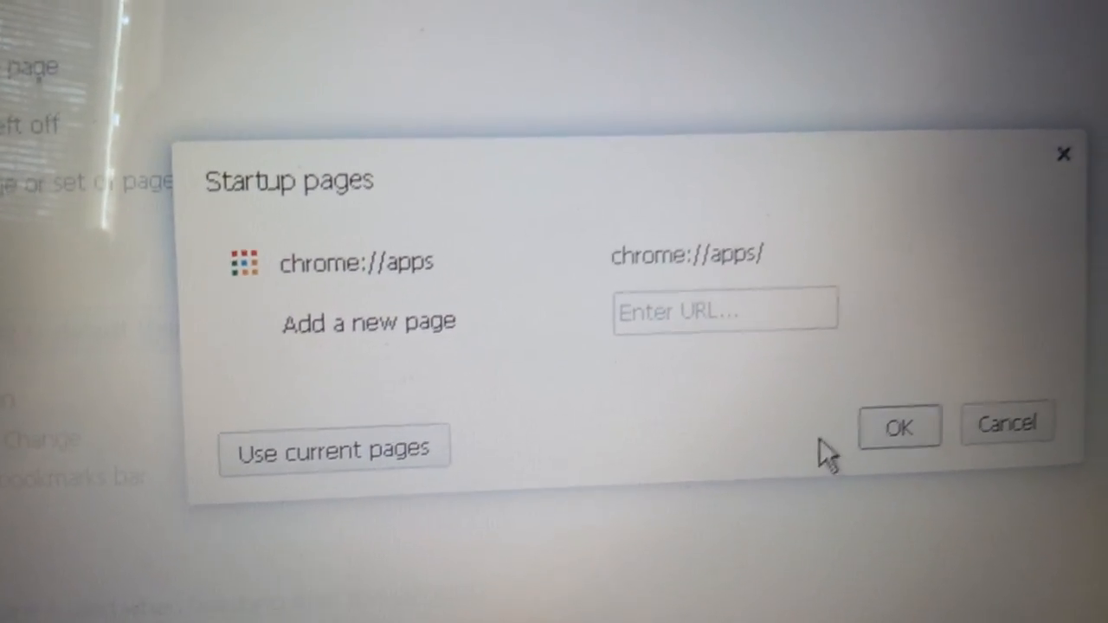
left_click(898, 426)
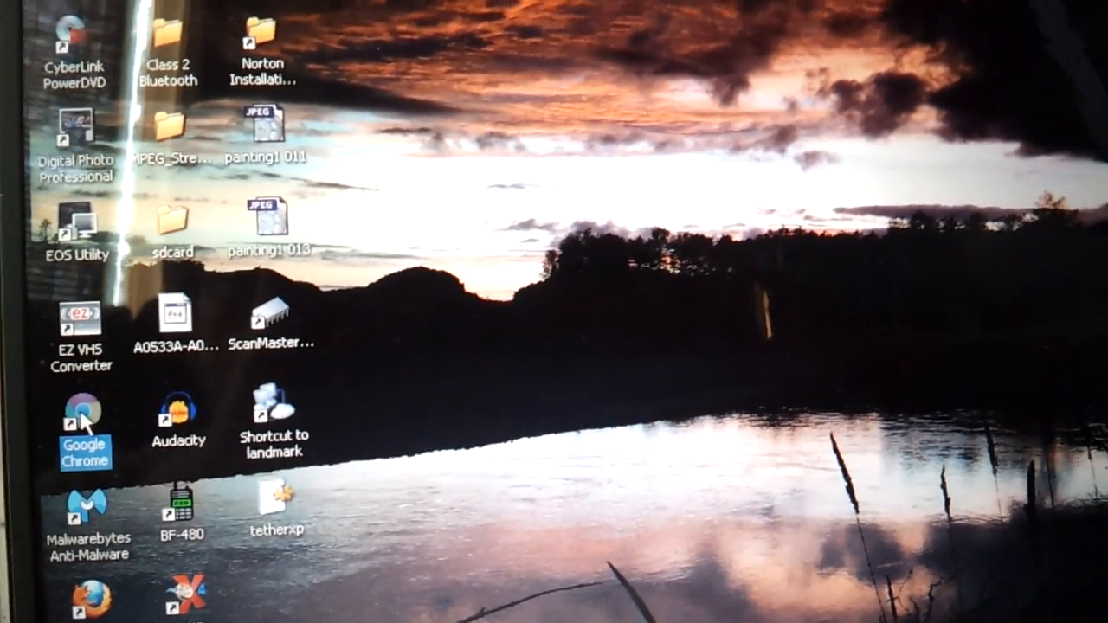
Relaunch Chrome from the desktop to verify it opens chrome://apps.
double_click(84, 409)
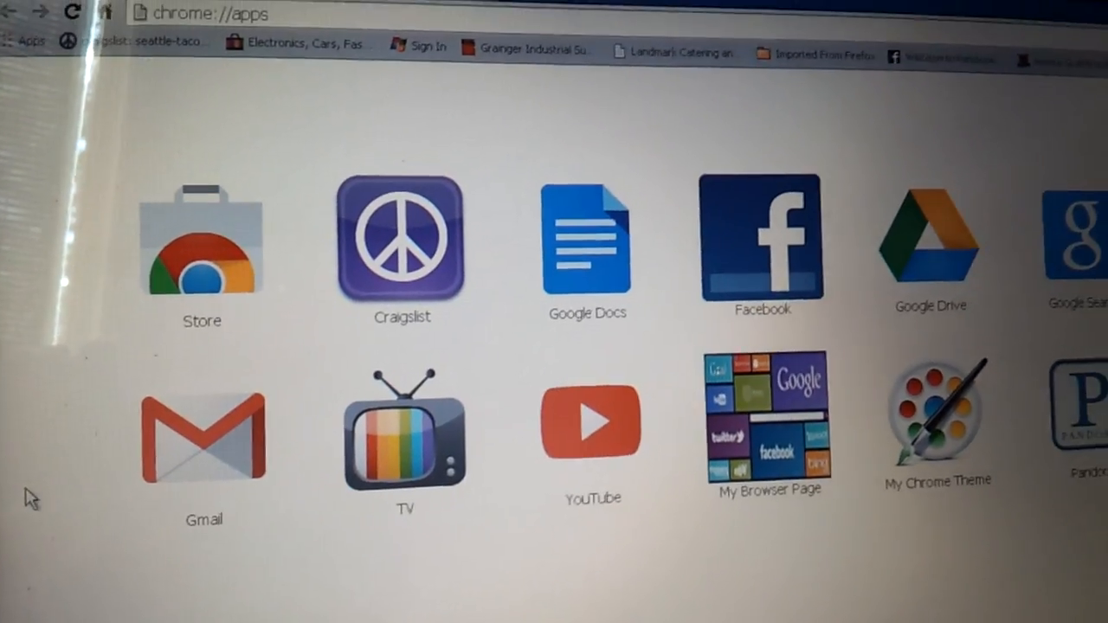